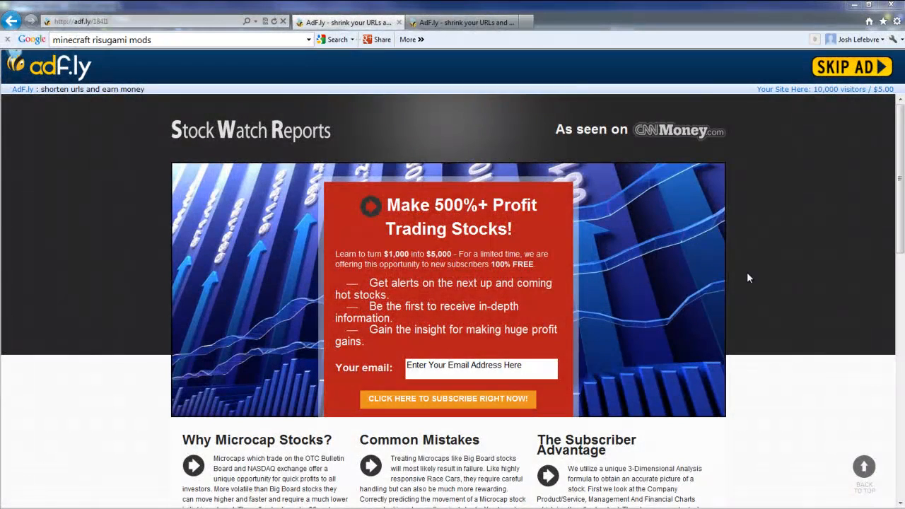
mouse_move(755, 283)
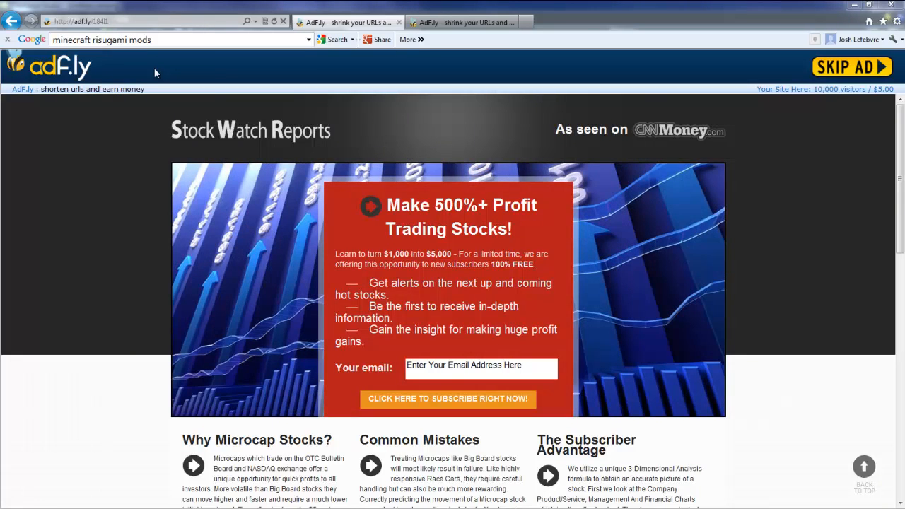
mouse_move(154, 102)
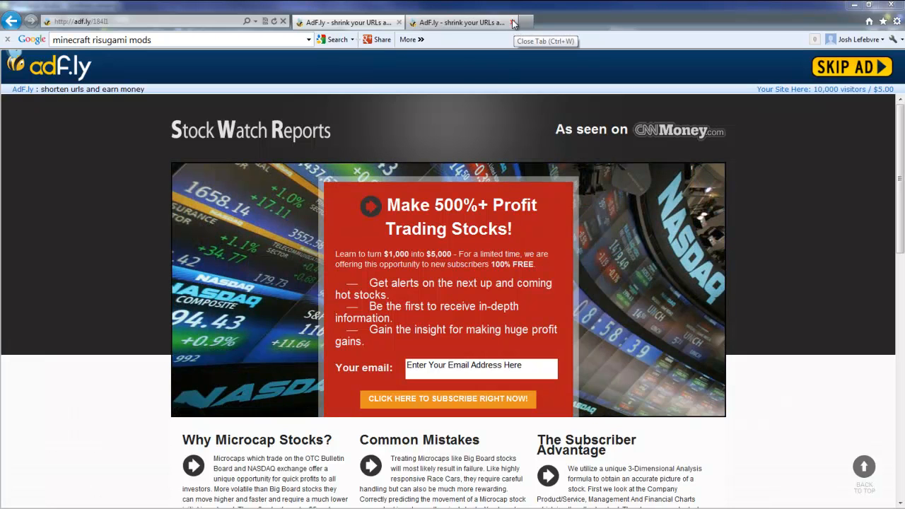
mouse_move(671, 48)
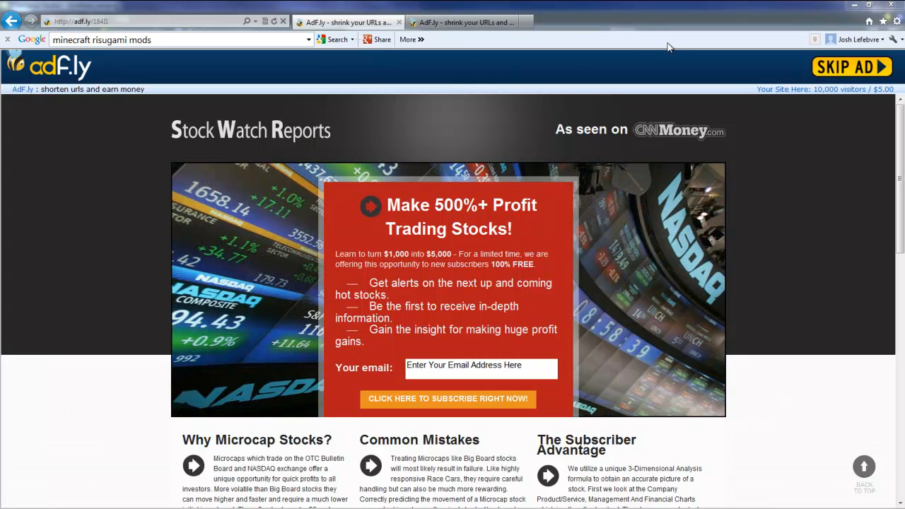
Skip the adf.ly ad so the Lightsensor.zip download prompt appears.
left_click(851, 66)
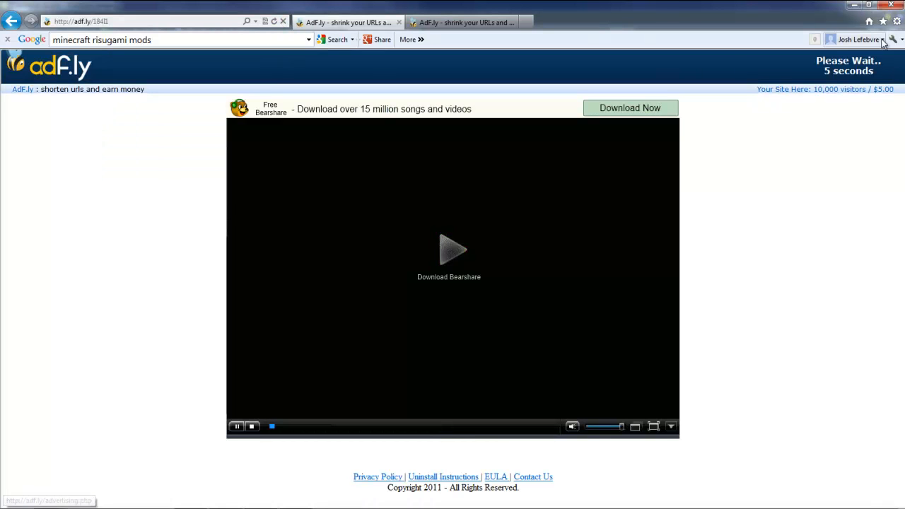
mouse_move(838, 83)
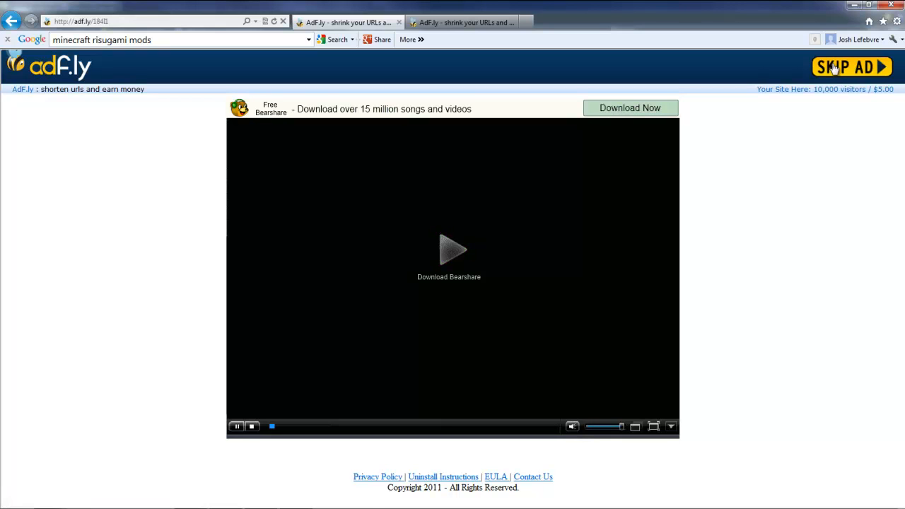
mouse_move(897, 60)
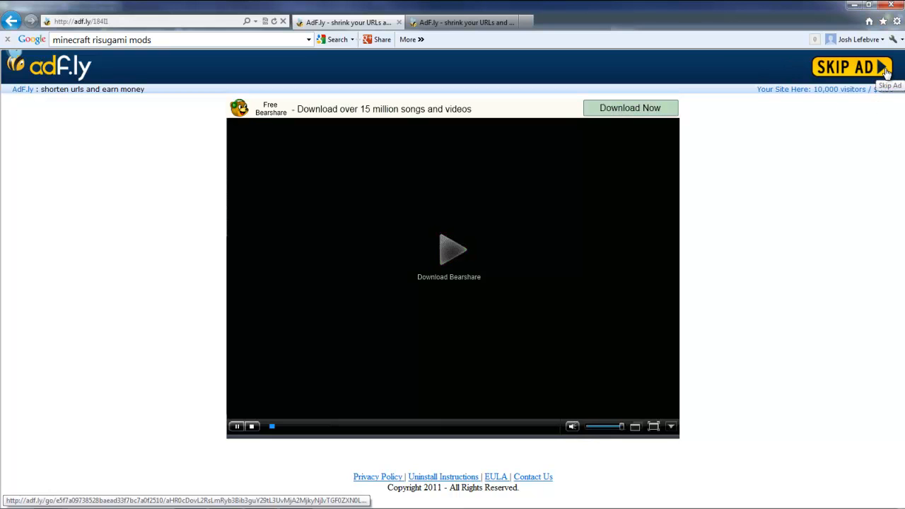
left_click(852, 68)
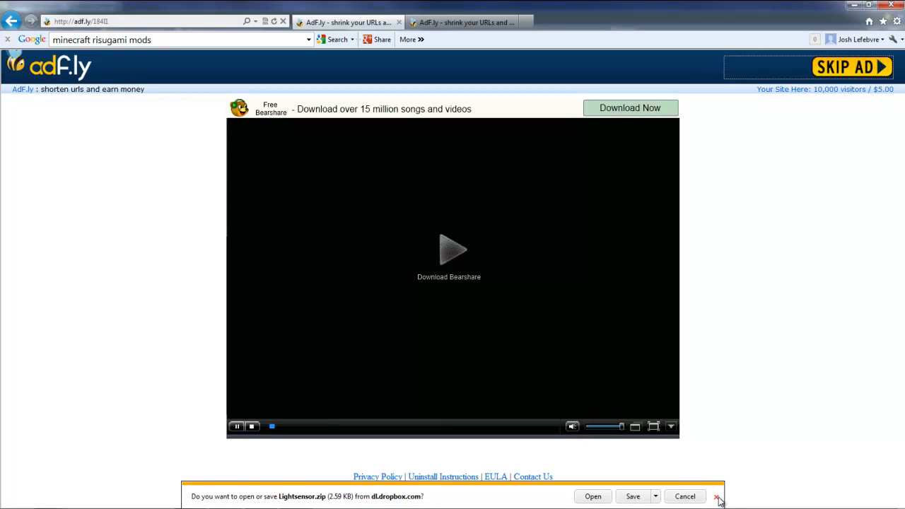
left_click(715, 495)
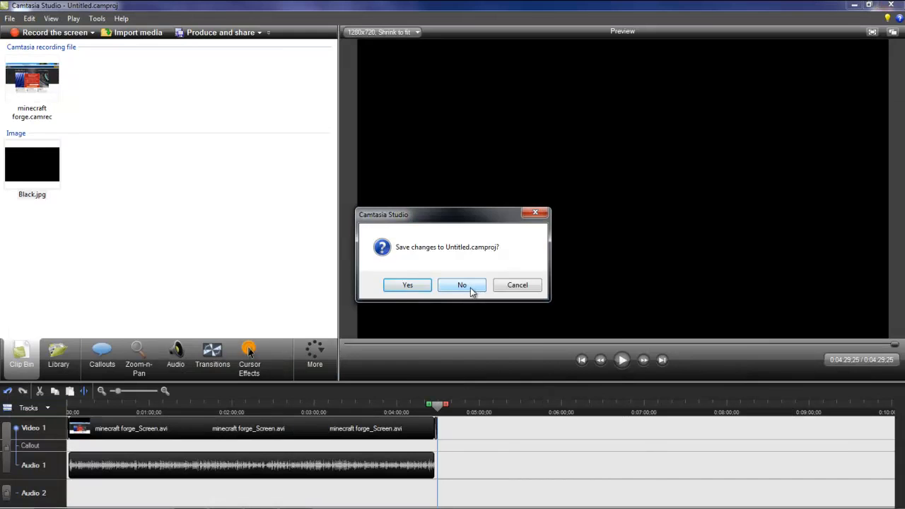
Discard the unsaved changes to Untitled.camproj.
left_click(461, 286)
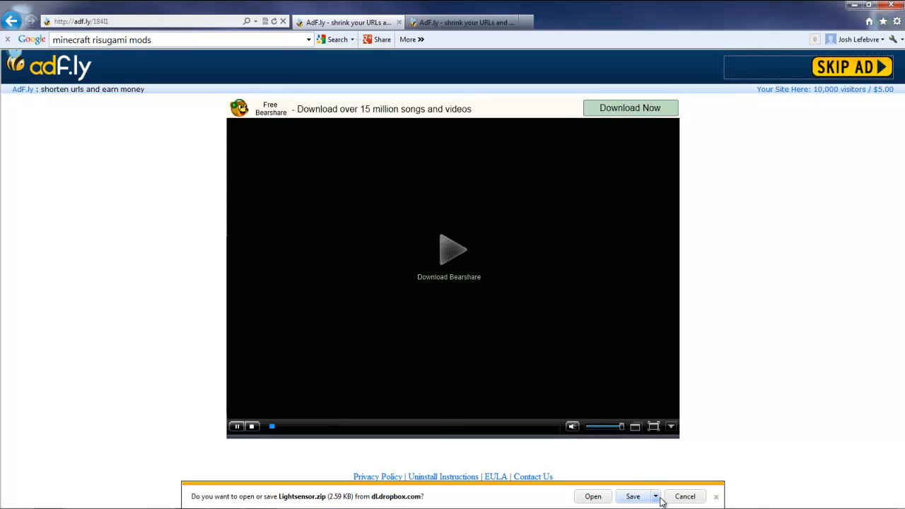
Save Lightsensor.zip to the Desktop and show it in its folder.
left_click(634, 496)
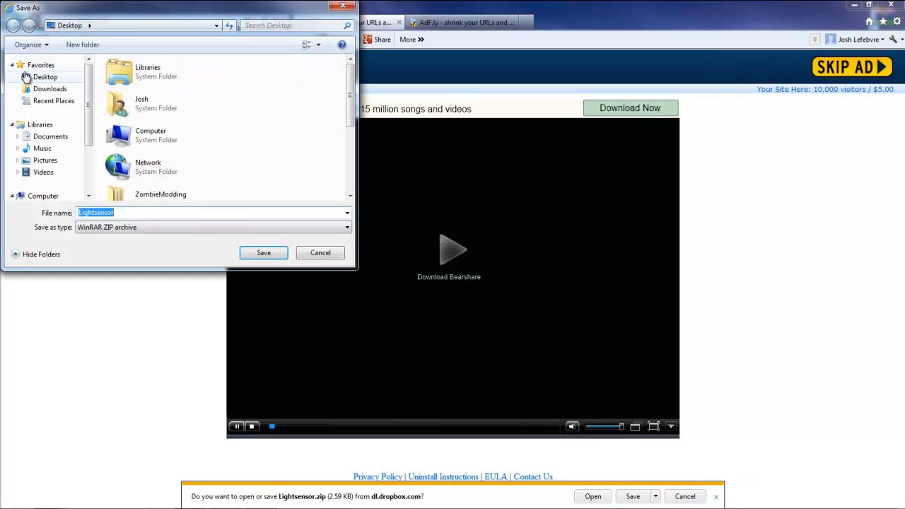
left_click(263, 252)
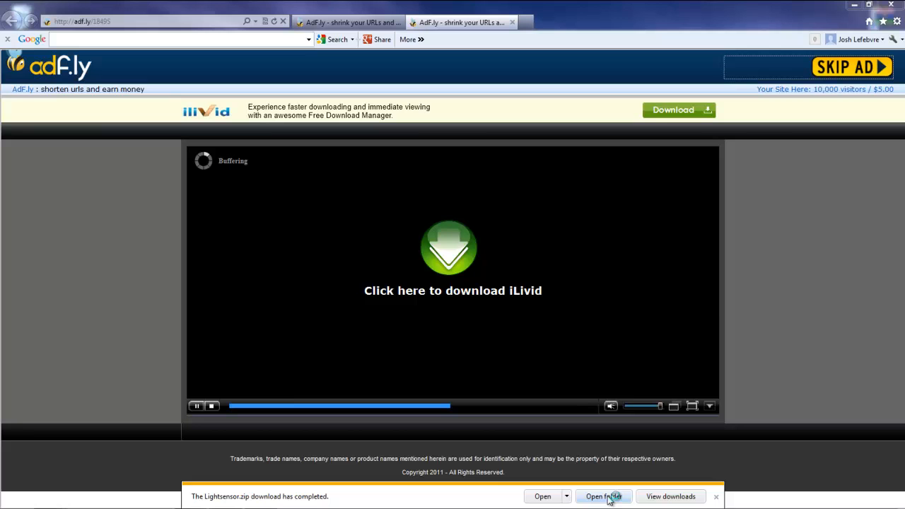
left_click(607, 496)
type("%")
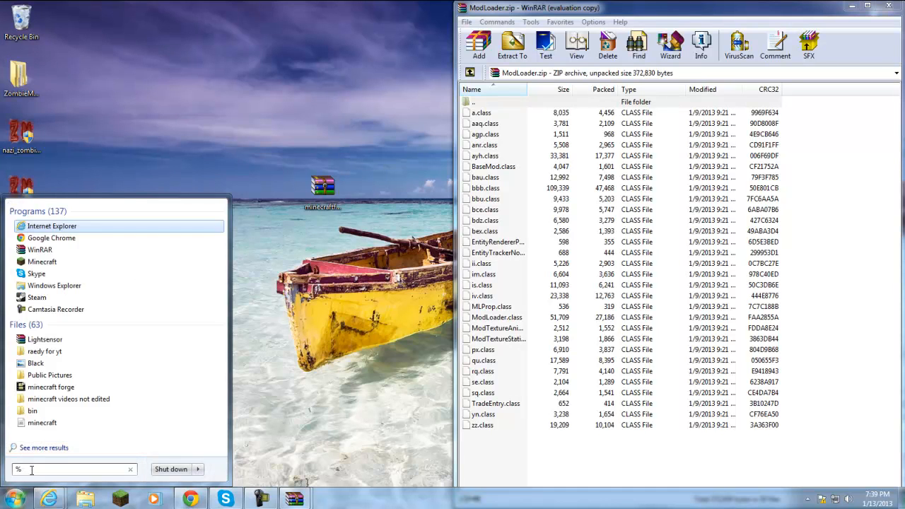
Search %appdata% from the Start menu to reach the Roaming folder.
type("appdata%")
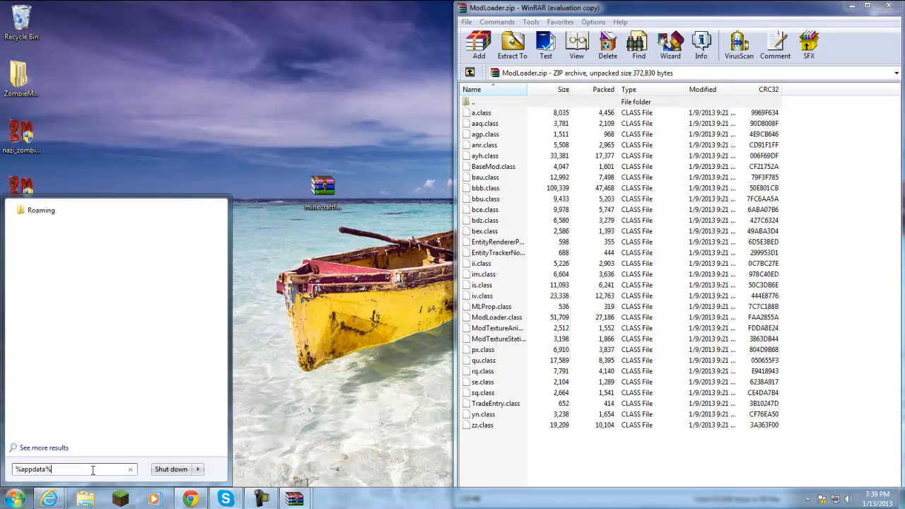
mouse_move(133, 450)
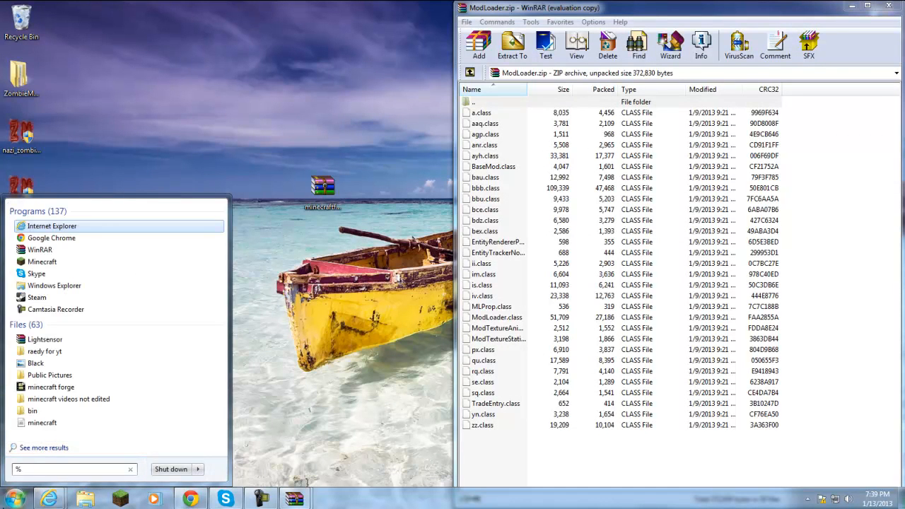
type("appdata")
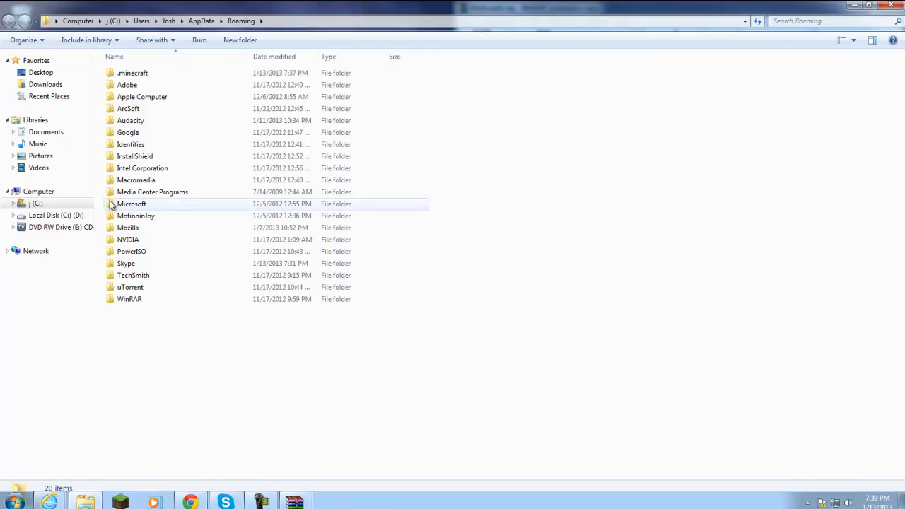
Navigate into .minecraft\bin and open minecraft.jar with WinRAR.
left_click(133, 73)
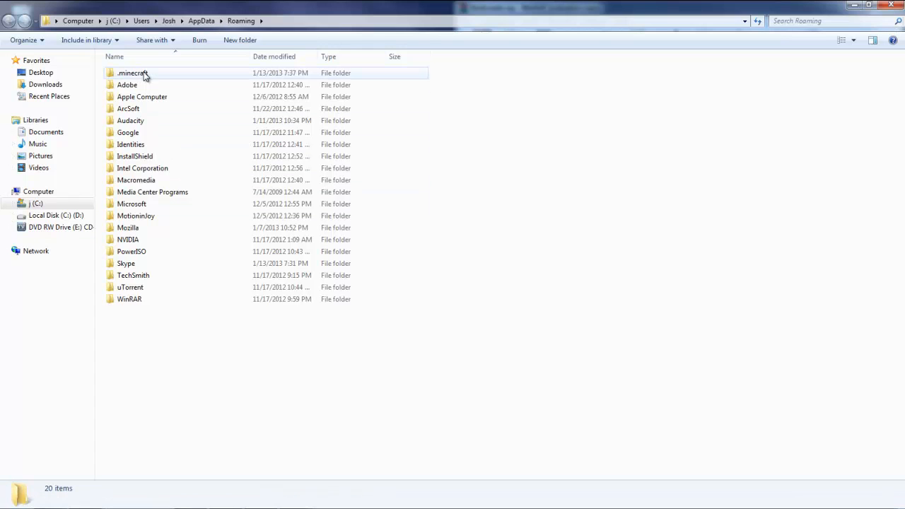
mouse_move(157, 78)
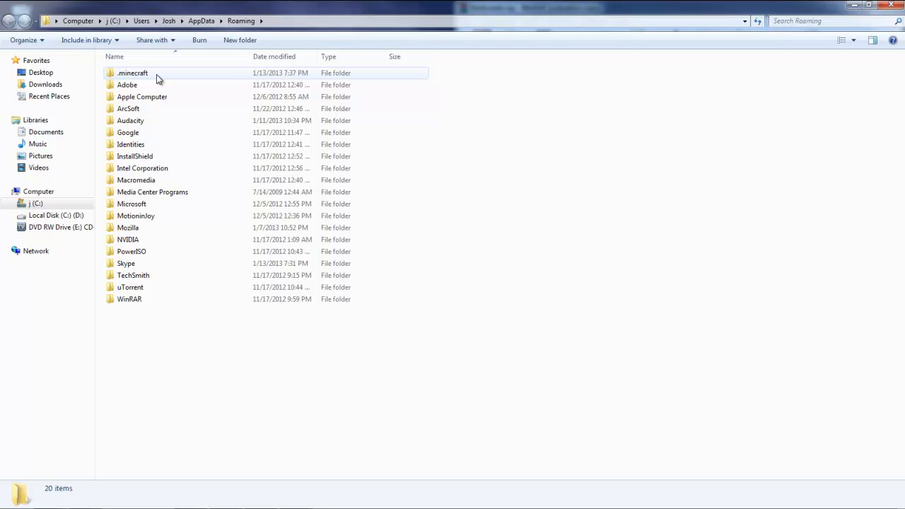
double_click(132, 74)
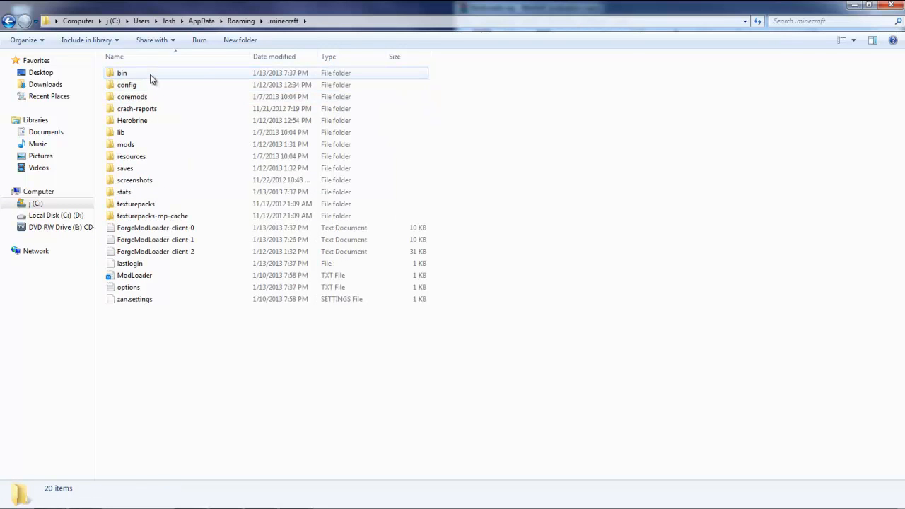
double_click(122, 74)
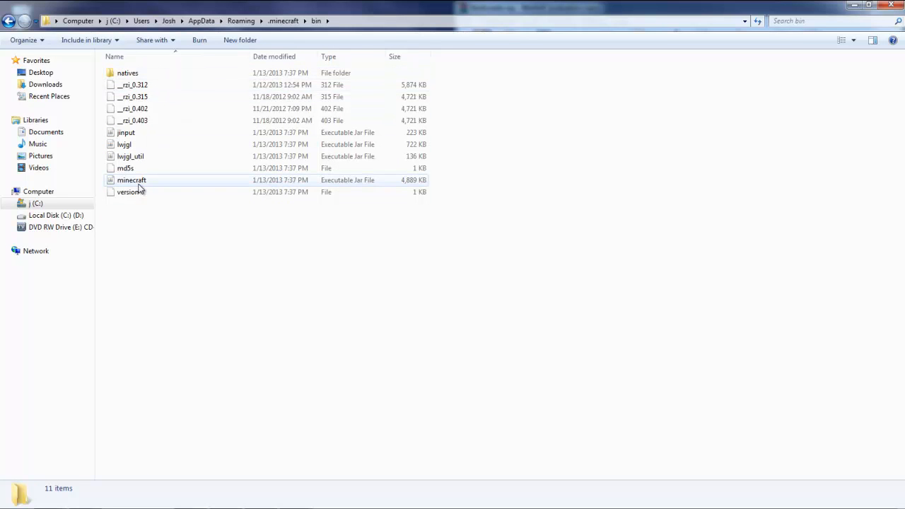
left_click(130, 180)
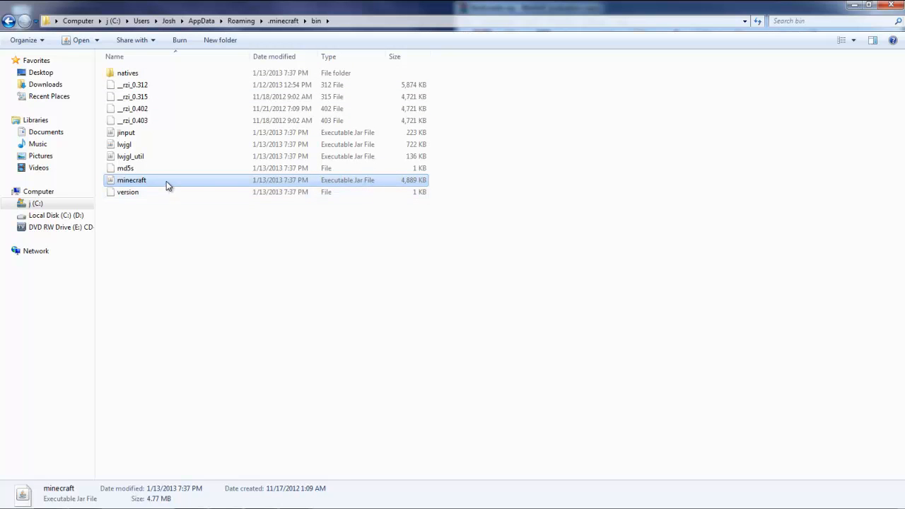
double_click(132, 180)
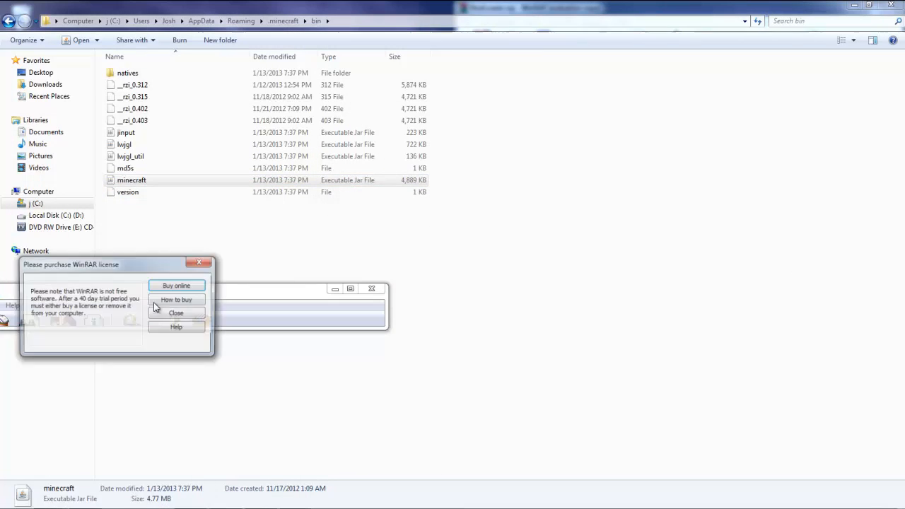
Dismiss the WinRAR license reminder and close the bin folder window.
left_click(175, 312)
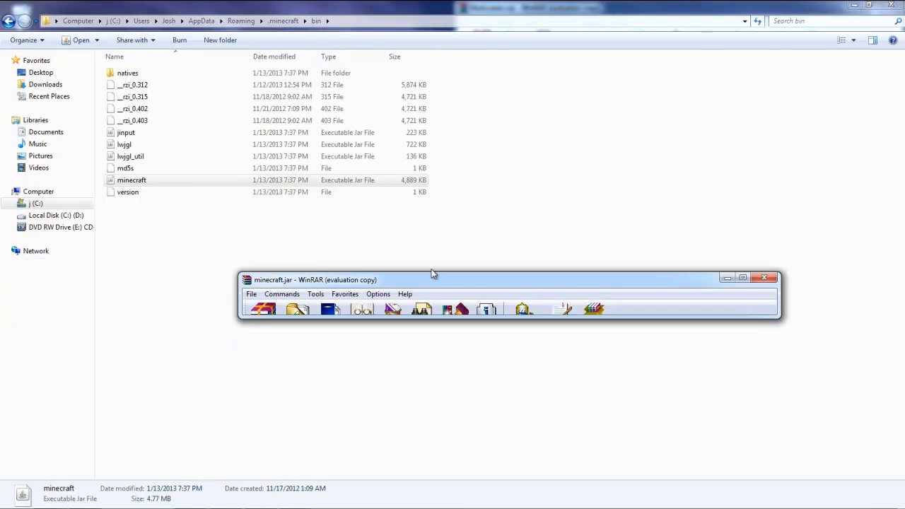
left_click(767, 280)
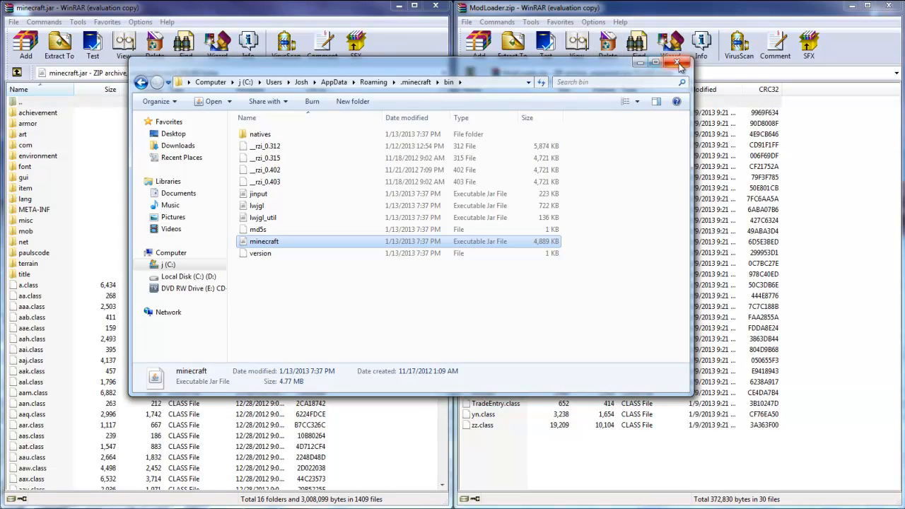
left_click(677, 67)
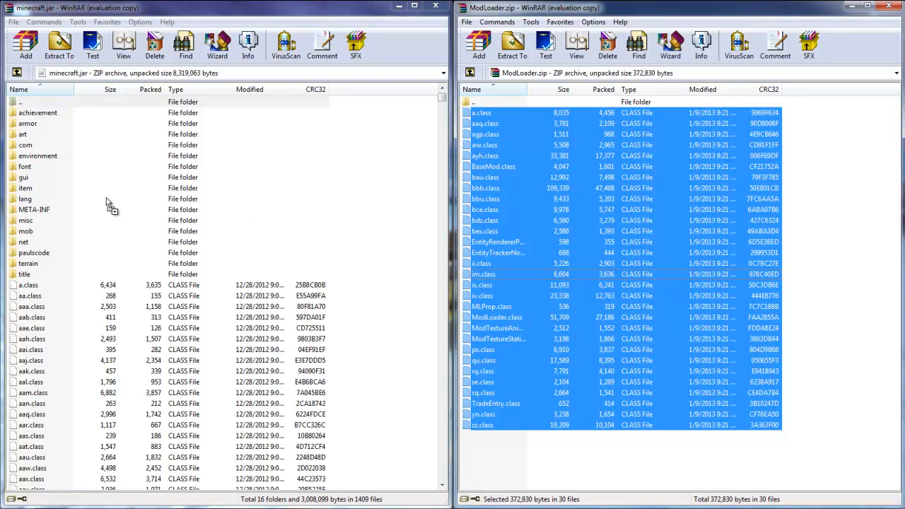
mouse_move(100, 262)
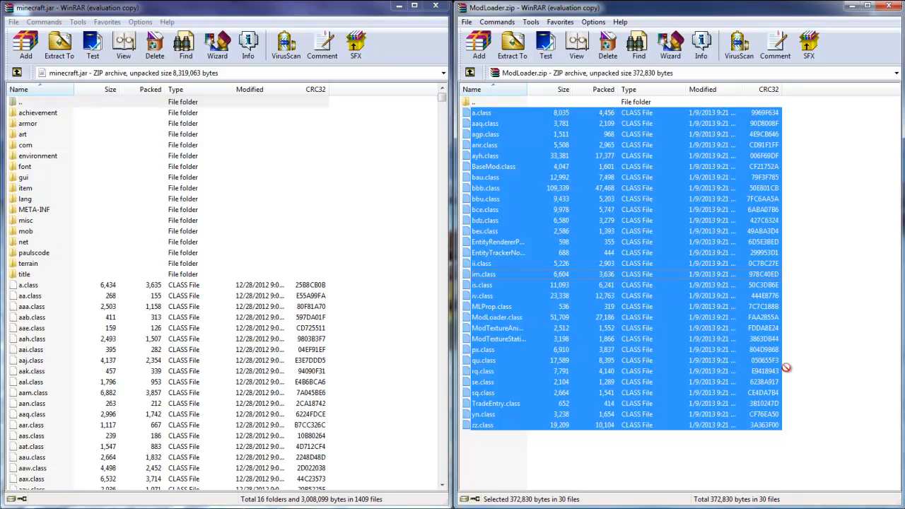
mouse_move(164, 416)
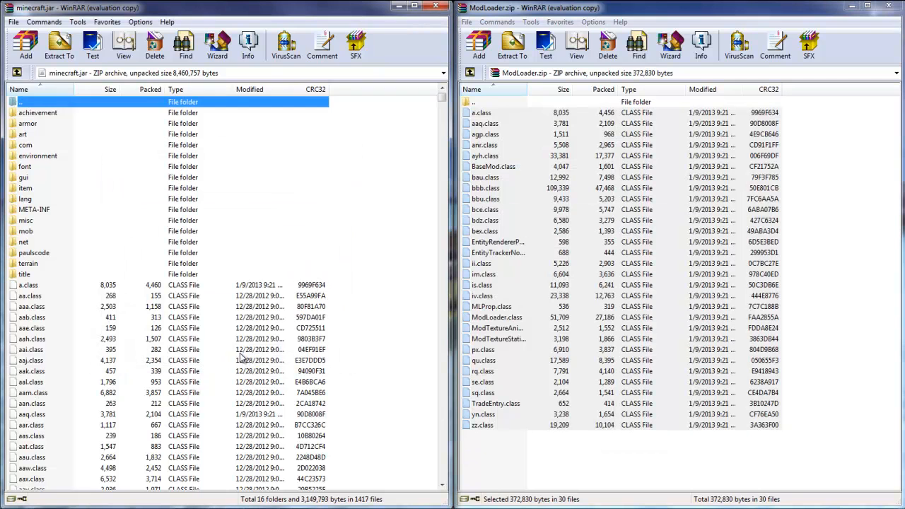
mouse_move(764, 8)
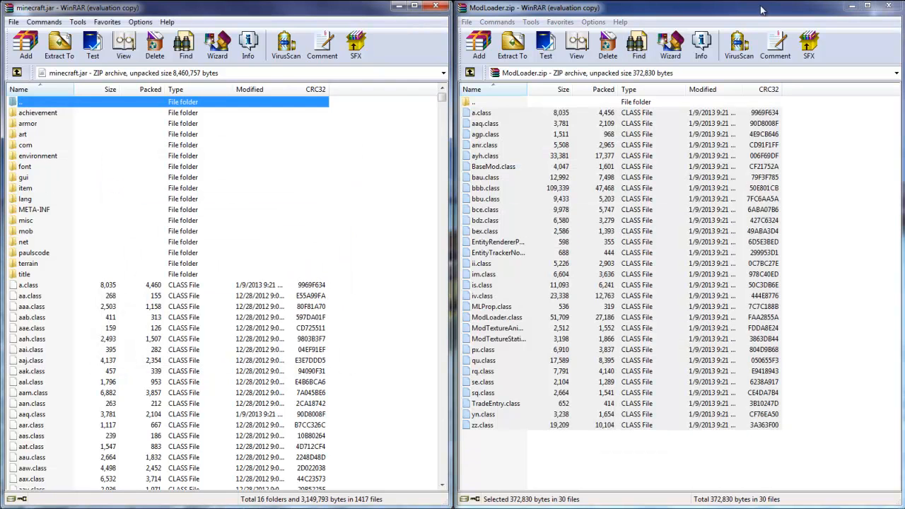
mouse_move(781, 14)
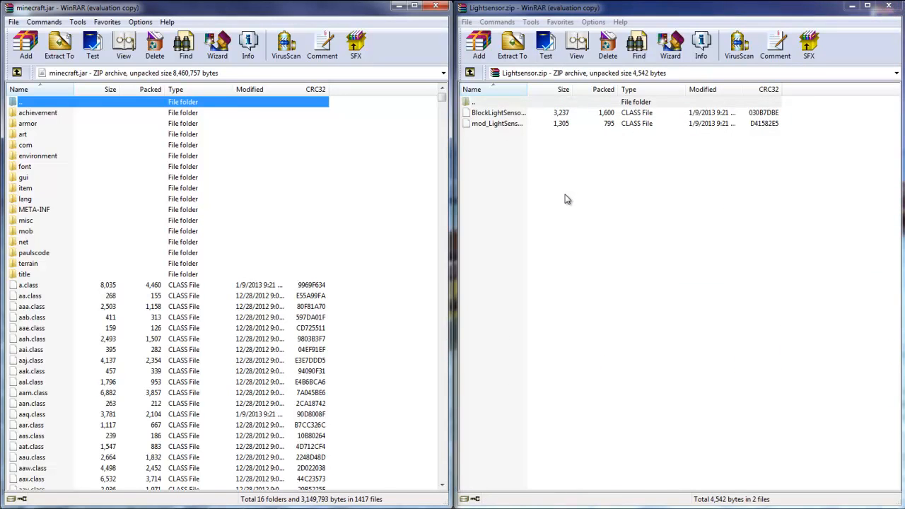
Add Lightsensor's two class files to minecraft.jar, confirming the archive parameters.
left_click(523, 101)
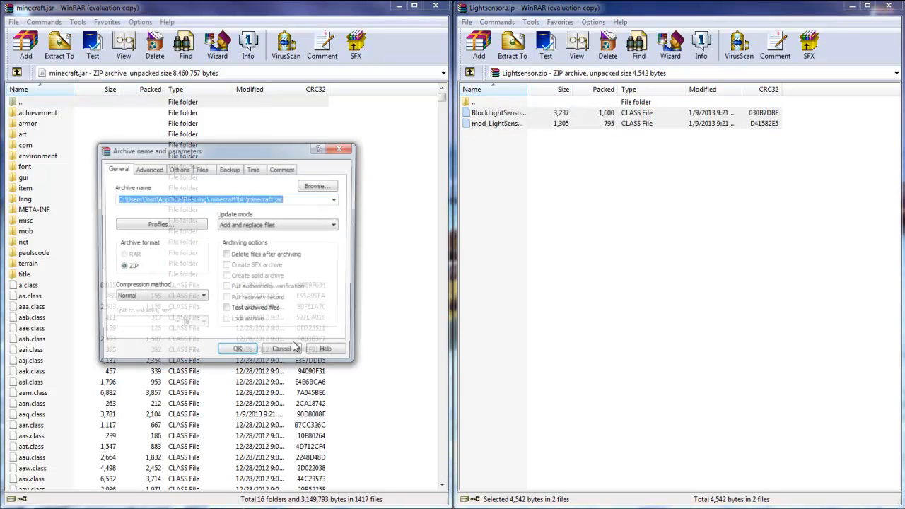
left_click(237, 348)
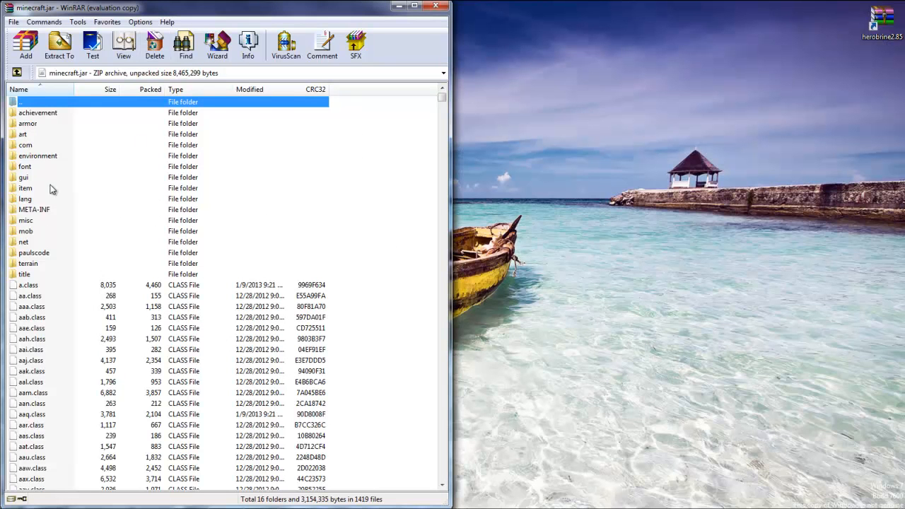
mouse_move(37, 209)
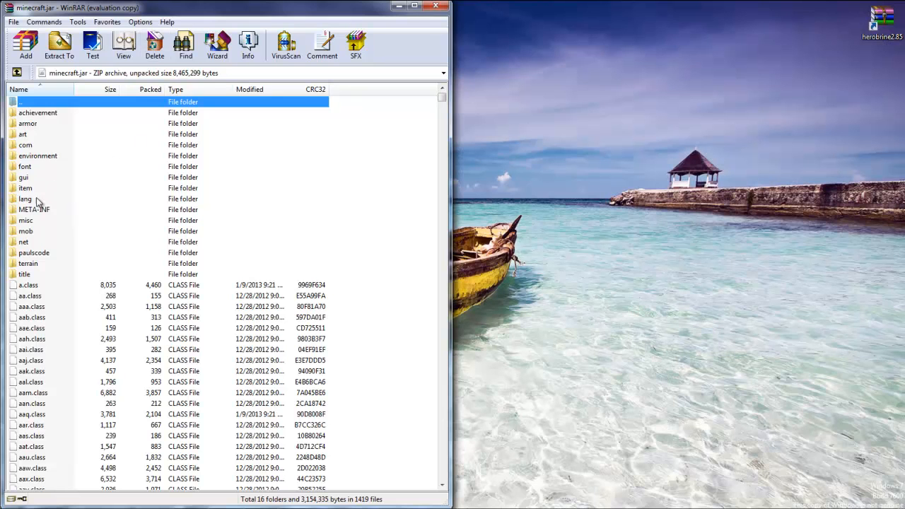
Delete the META-INF folder from minecraft.jar and confirm.
left_click(34, 209)
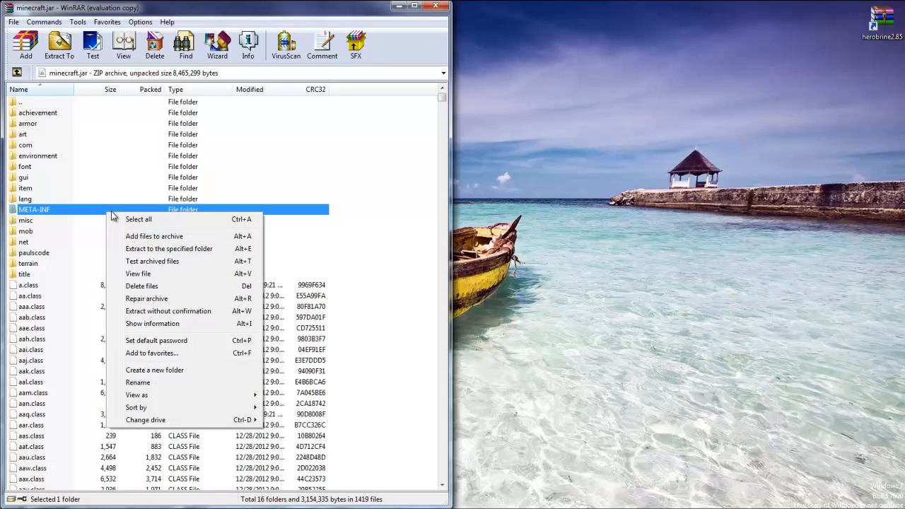
mouse_move(148, 298)
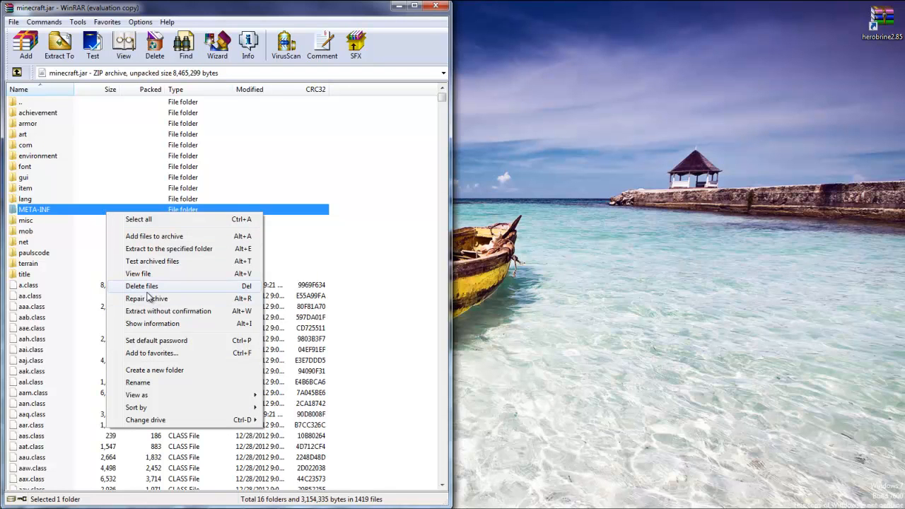
left_click(142, 286)
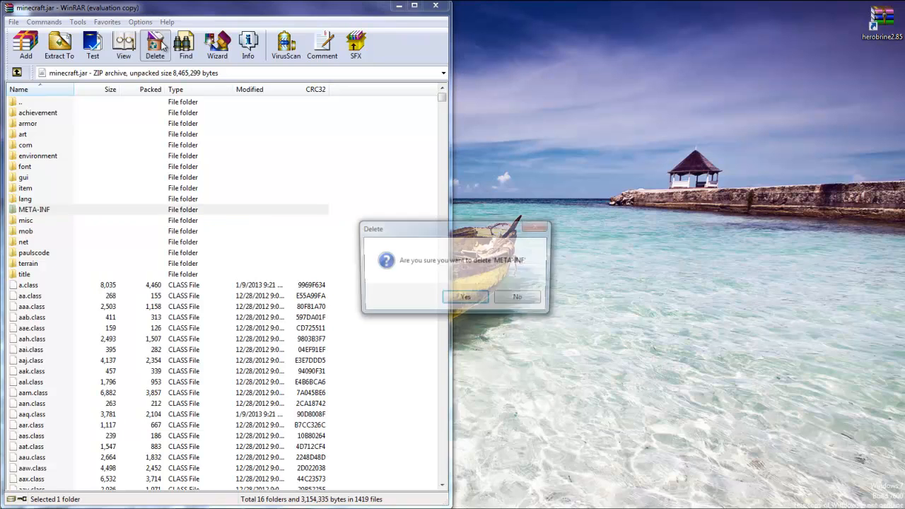
left_click(466, 297)
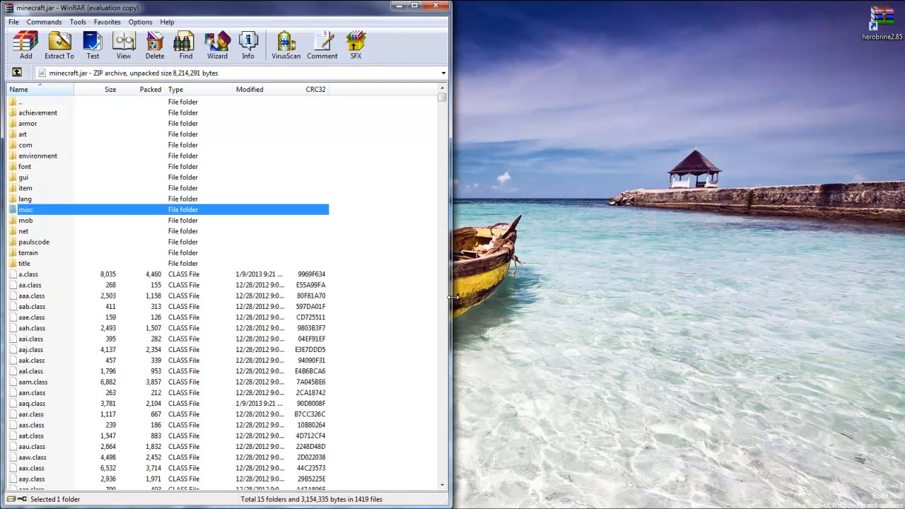
mouse_move(88, 134)
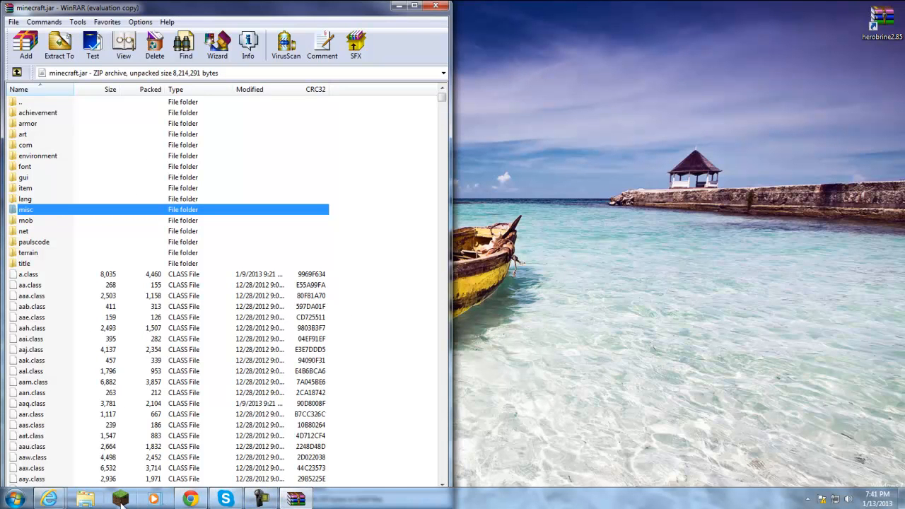
Start the Minecraft launcher and log in to reach the title screen.
left_click(120, 499)
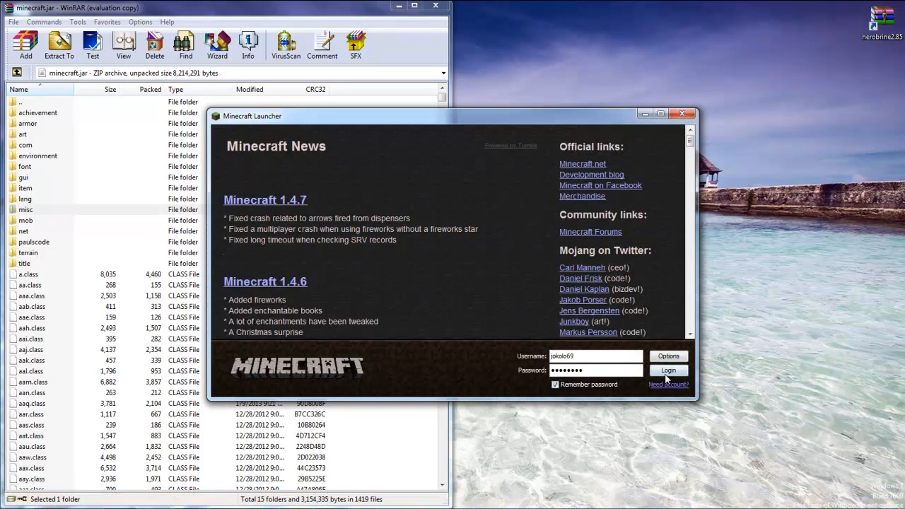
left_click(669, 371)
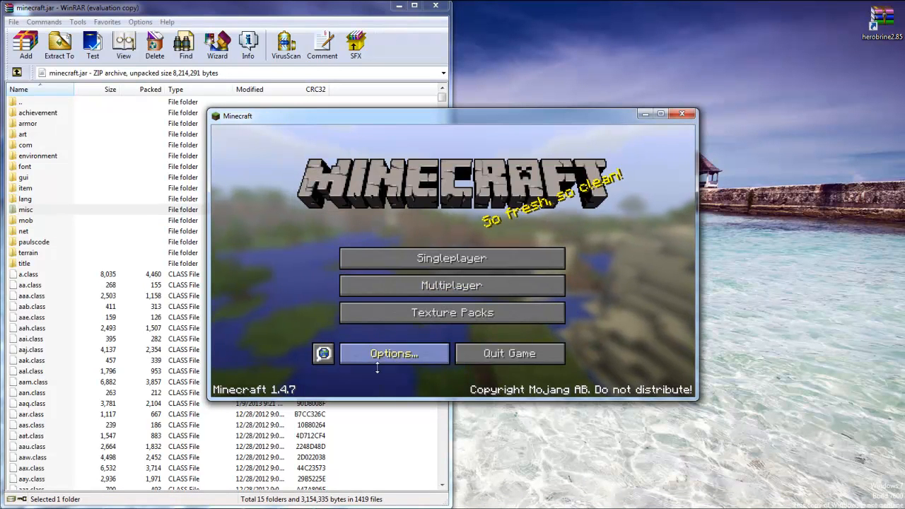
mouse_move(410, 275)
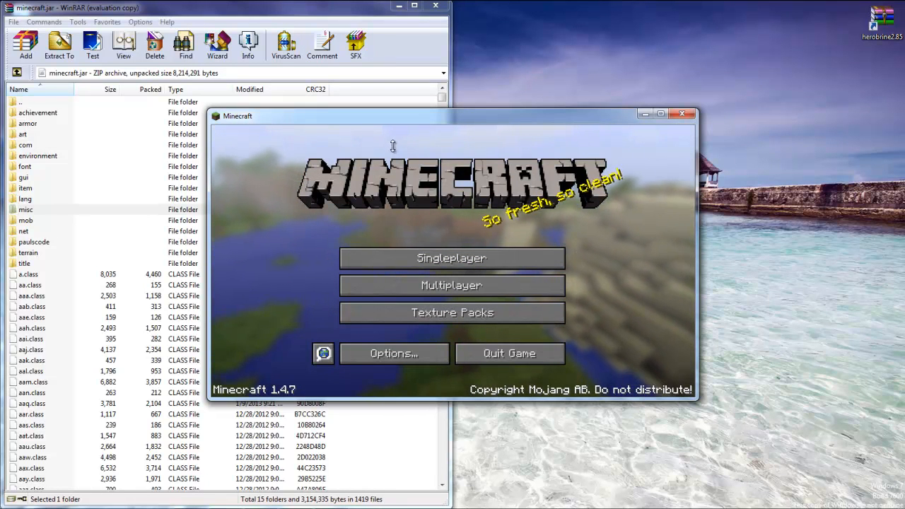
mouse_move(355, 122)
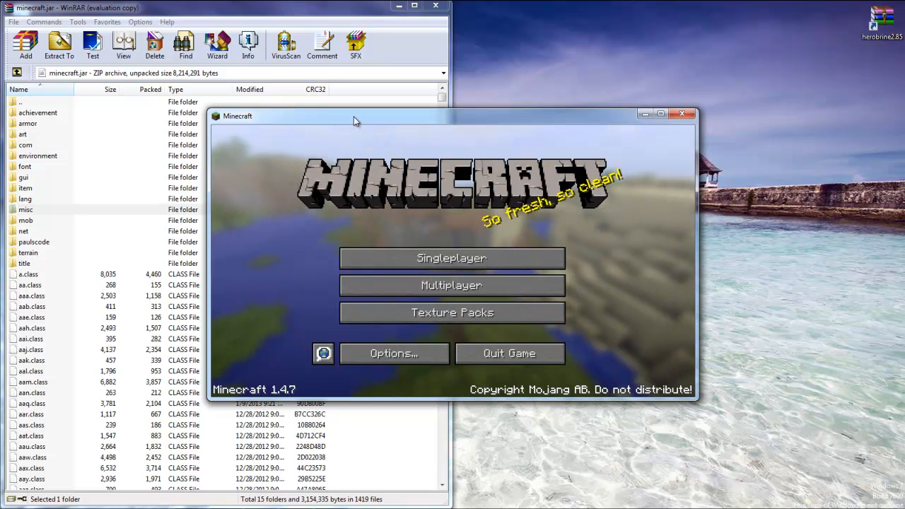